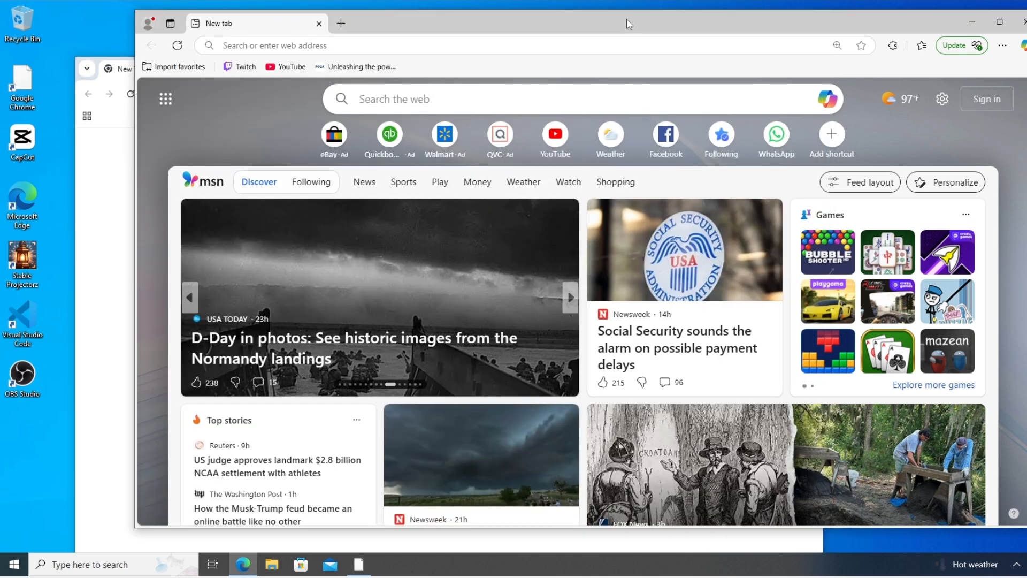
mouse_move(610, 37)
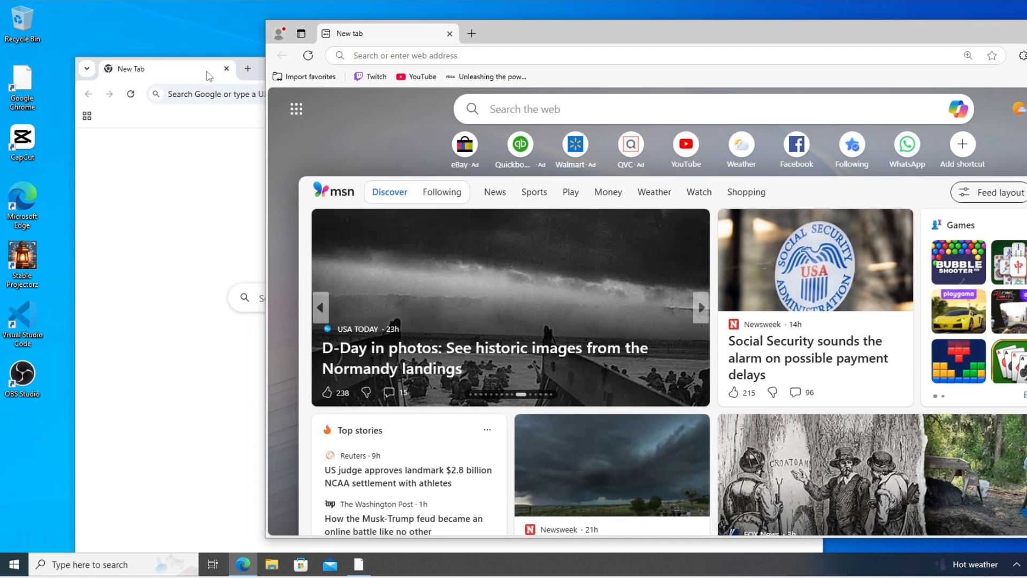
Begin exporting Edge favorites from the Favorites menu's Export favorites option.
click(158, 69)
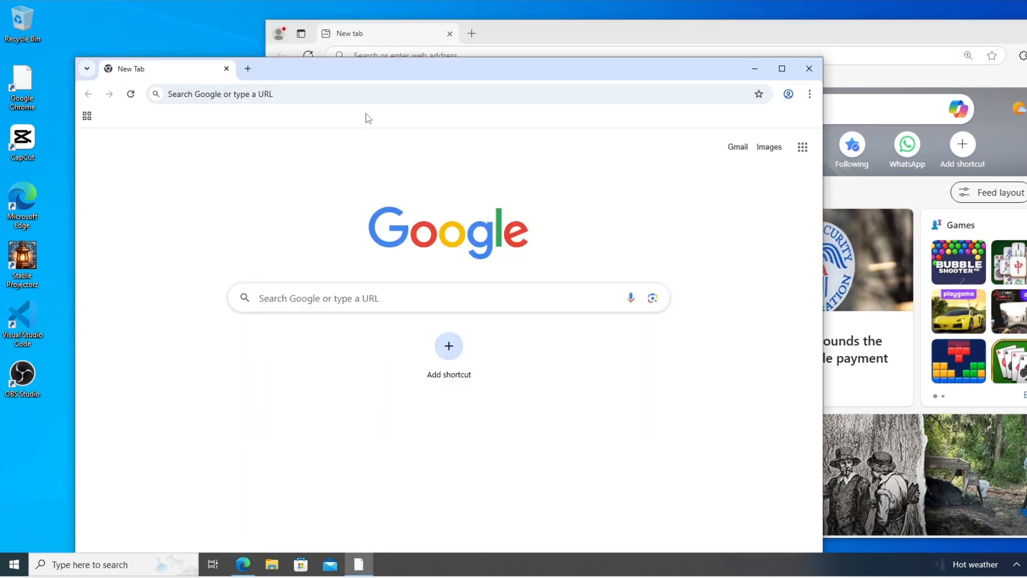
mouse_move(455, 100)
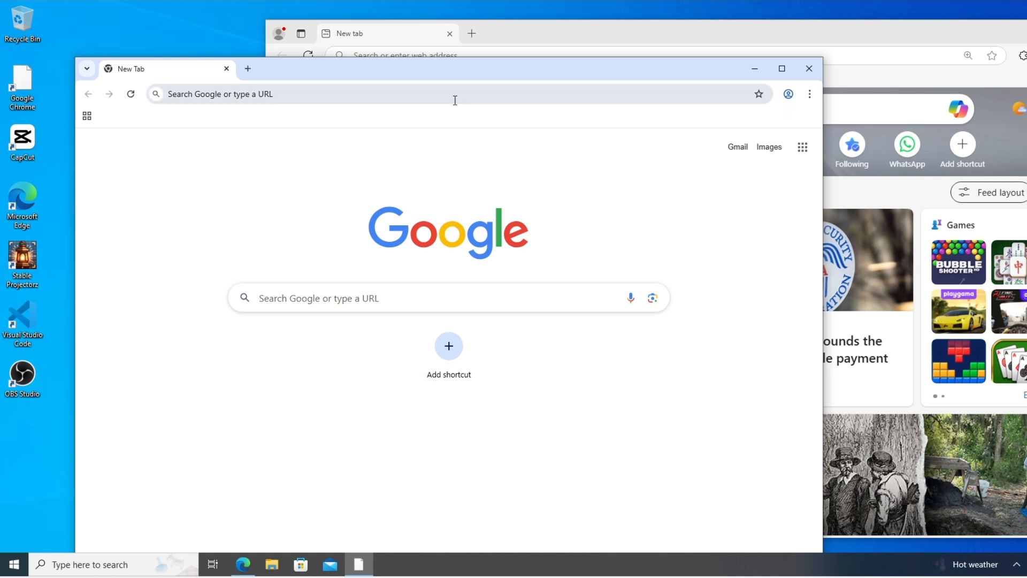
mouse_move(304, 123)
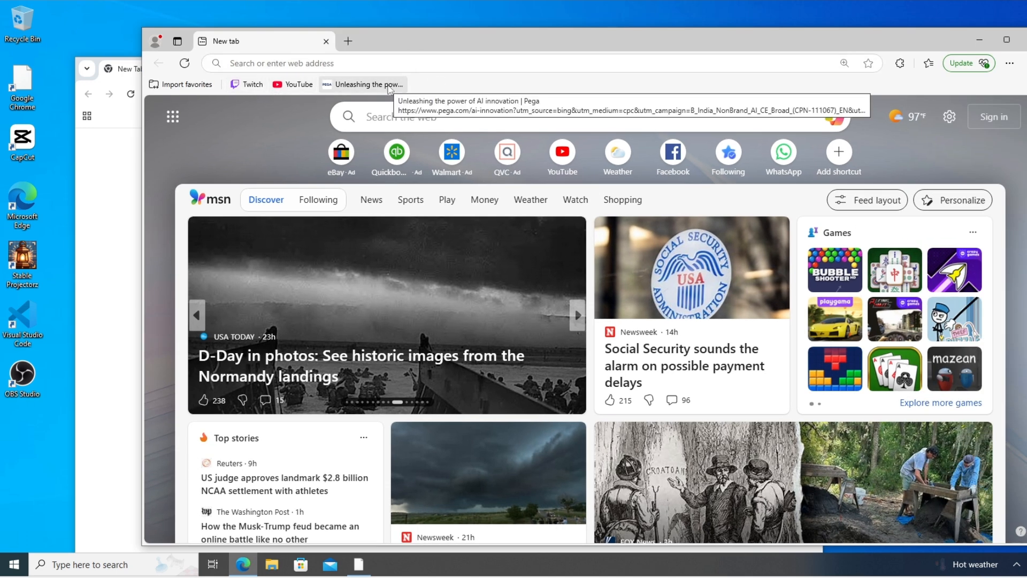
mouse_move(593, 87)
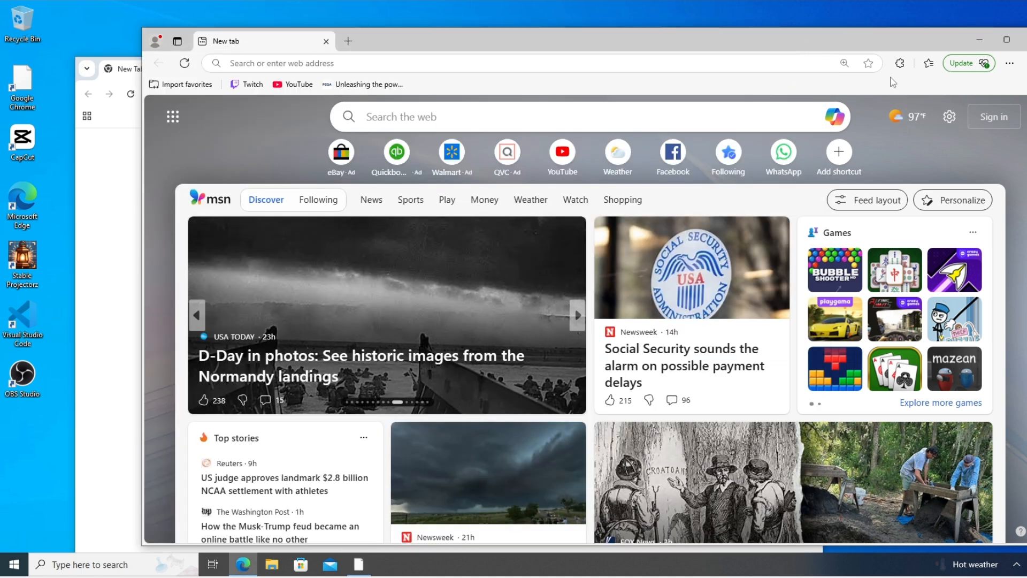
mouse_move(927, 63)
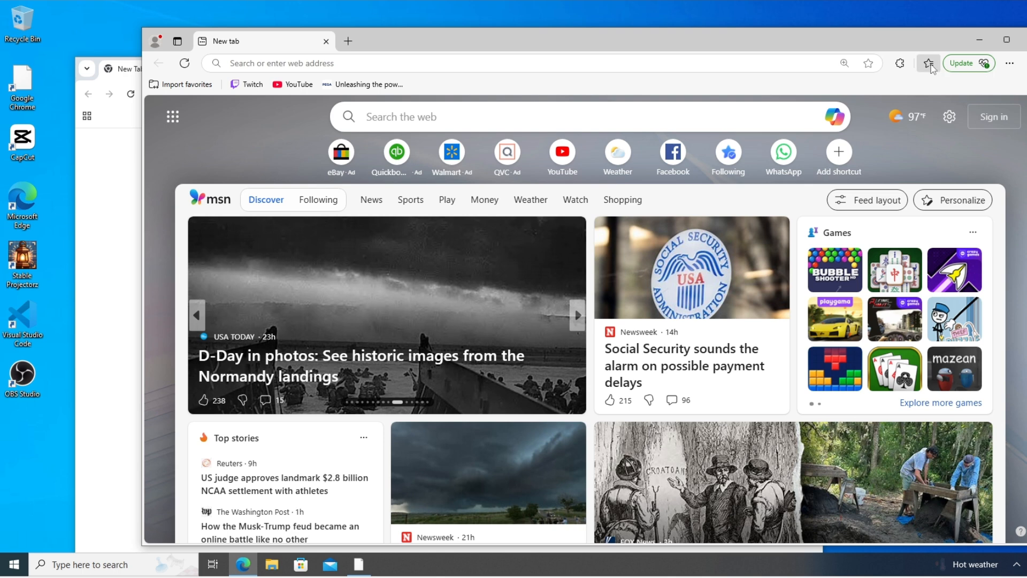
click(928, 63)
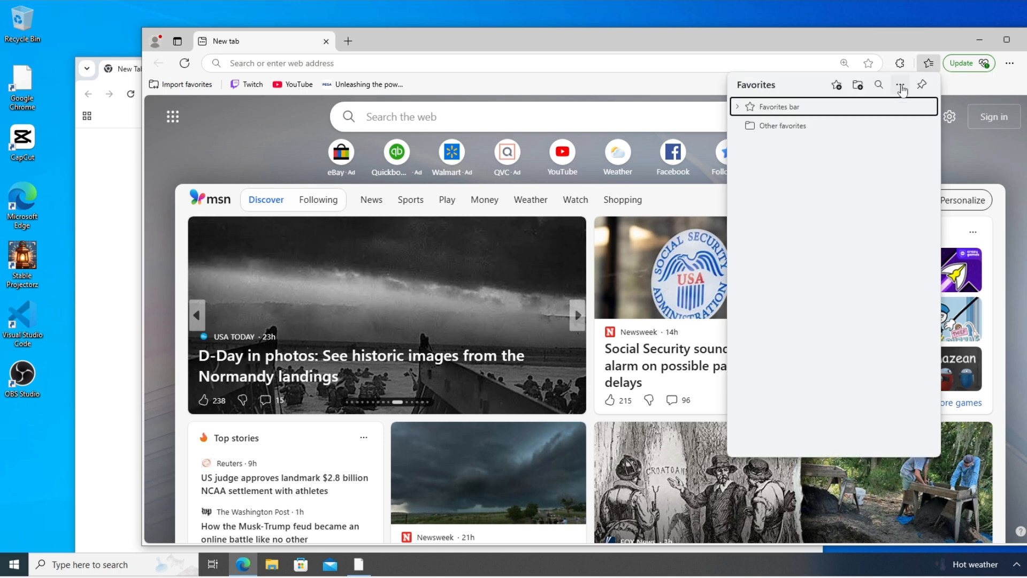
click(901, 85)
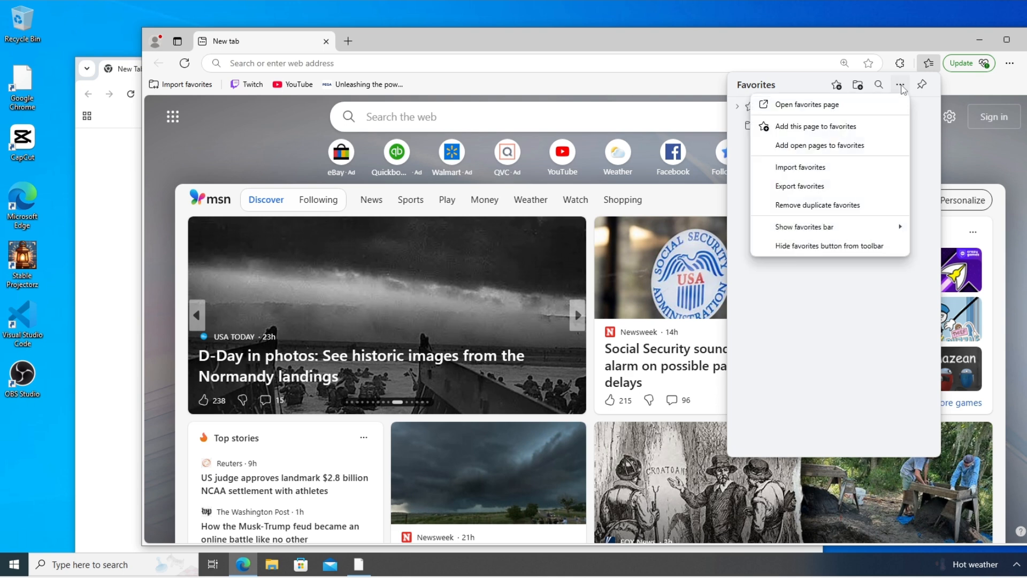
mouse_move(816, 190)
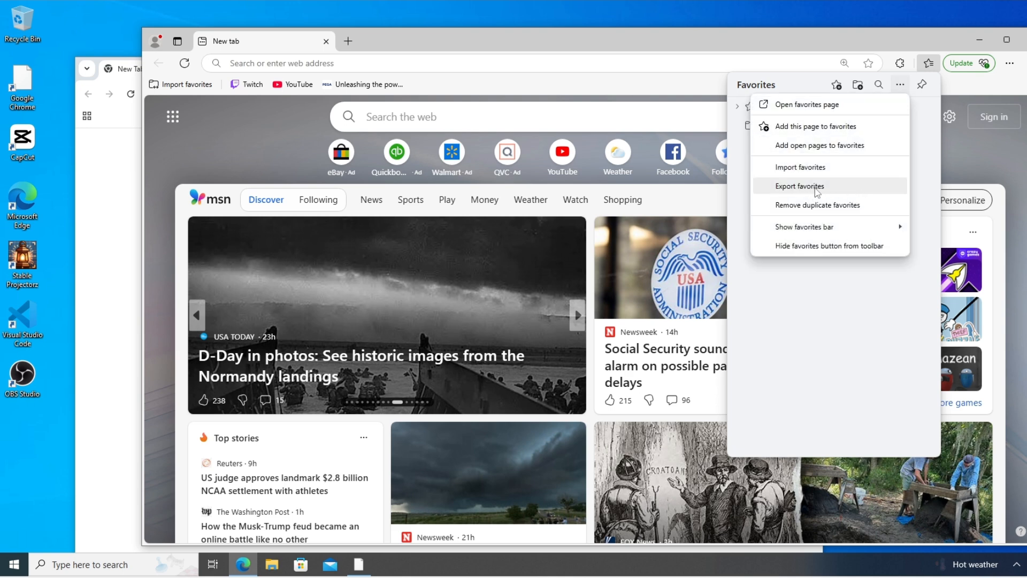
click(799, 186)
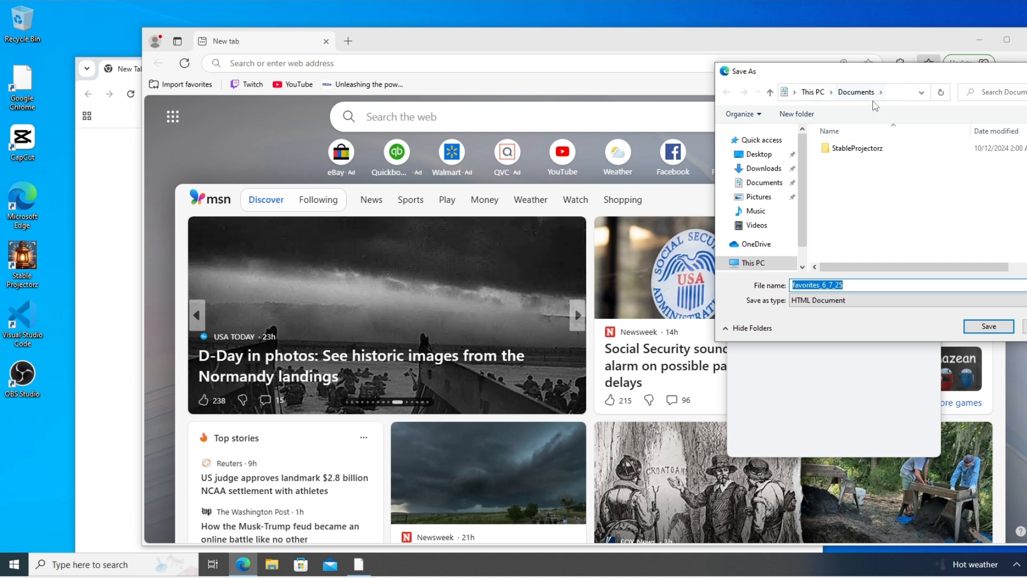
Choose the Desktop as the save location and select the suggested favorites file name.
click(759, 155)
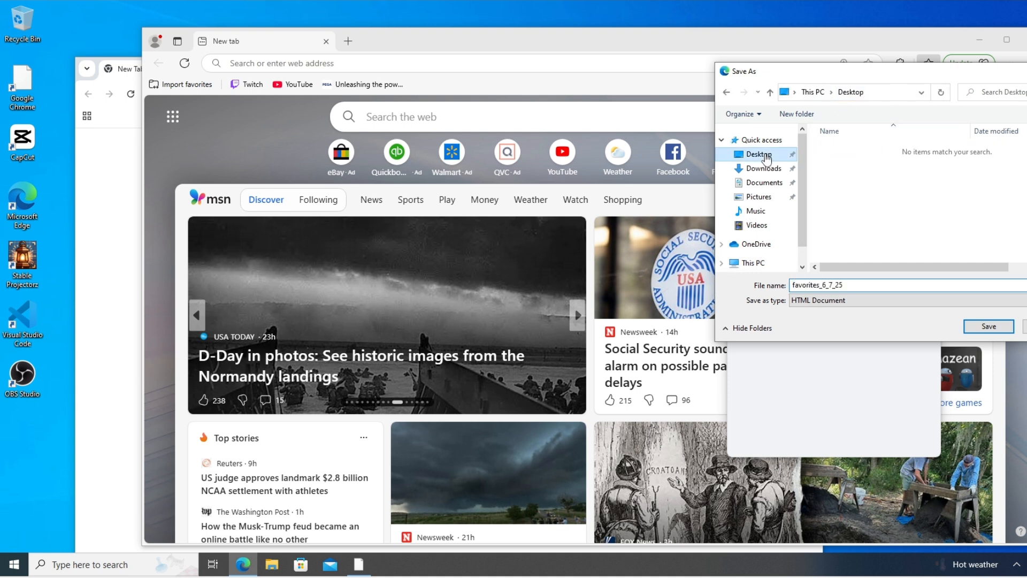
triple_click(838, 285)
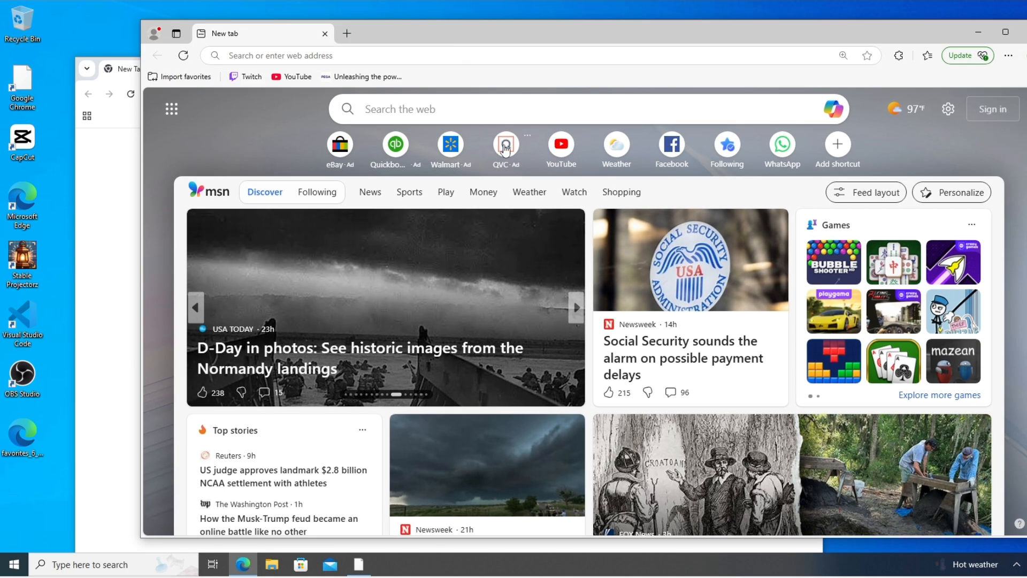
mouse_move(21, 436)
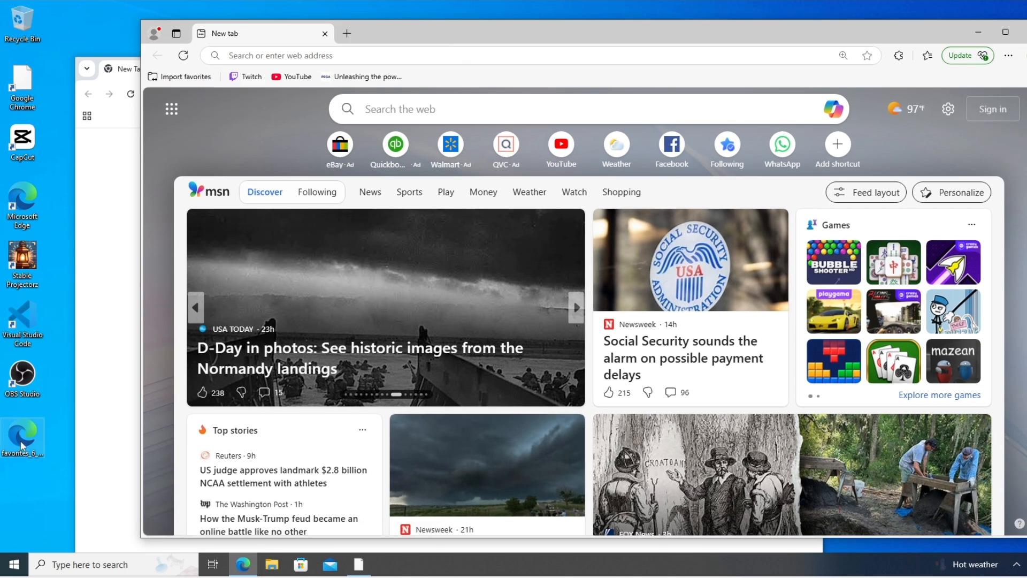
mouse_move(109, 301)
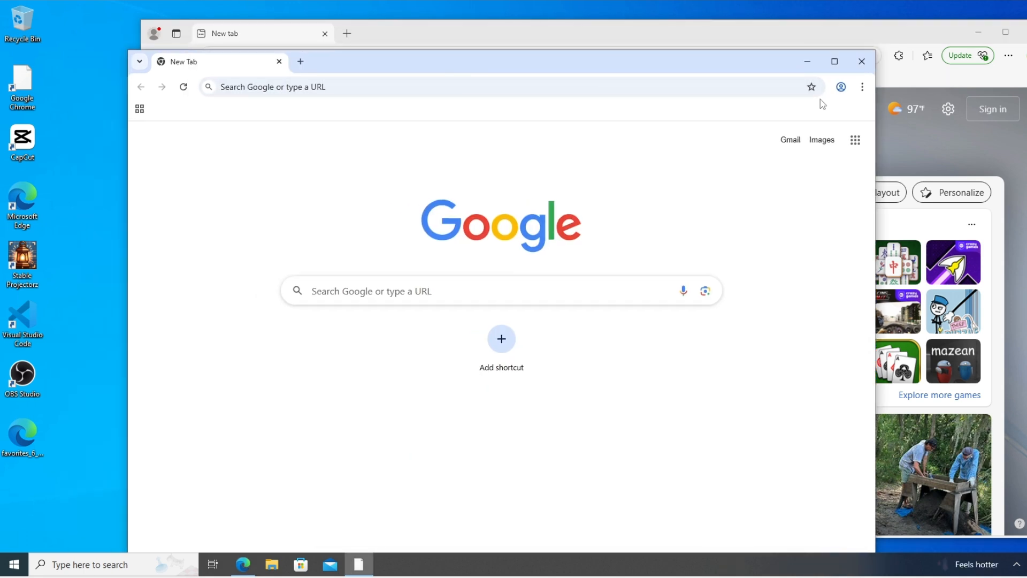
Open Import bookmarks and settings from Chrome's Bookmarks and lists menu.
click(862, 87)
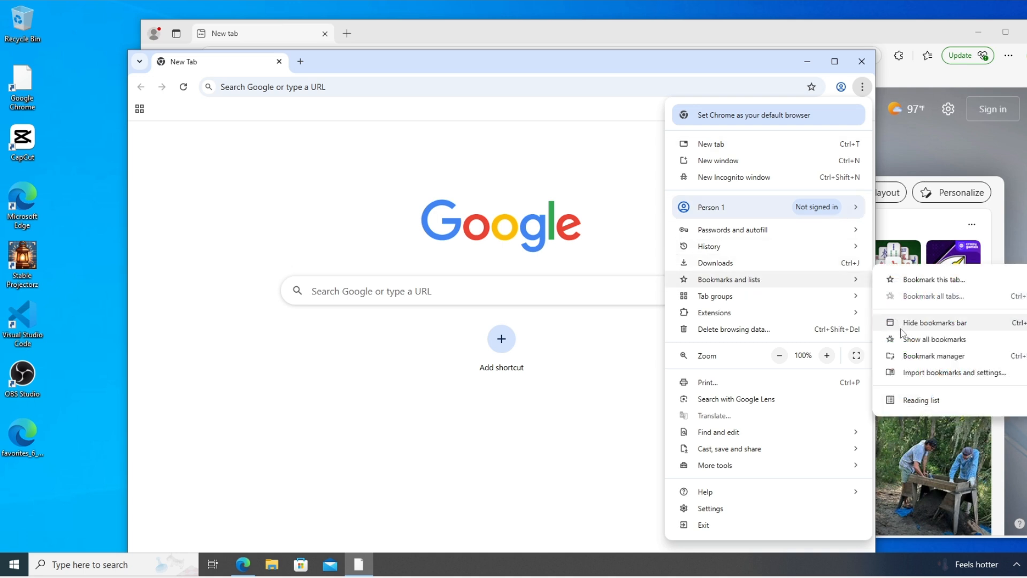
mouse_move(950, 374)
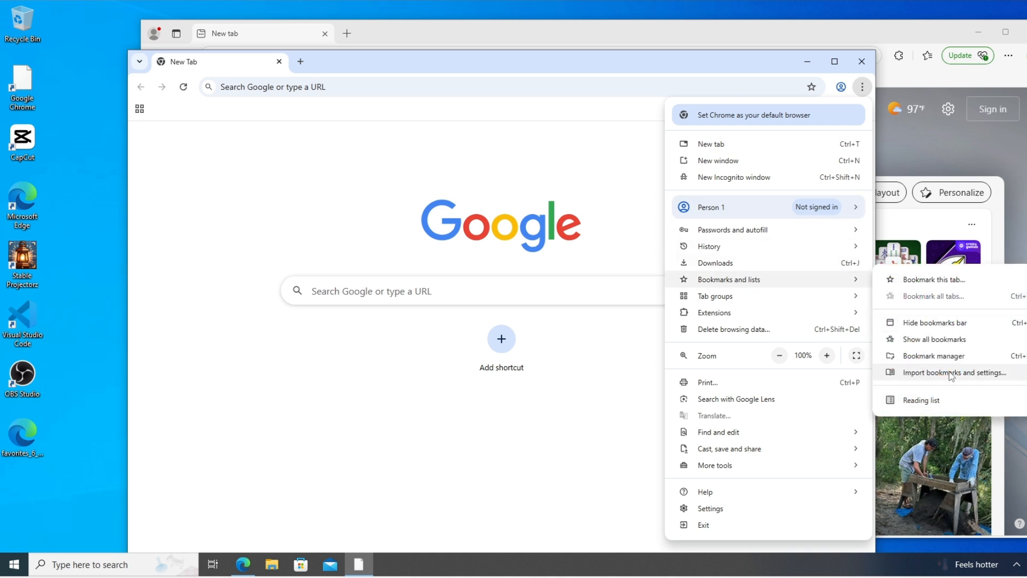
click(955, 372)
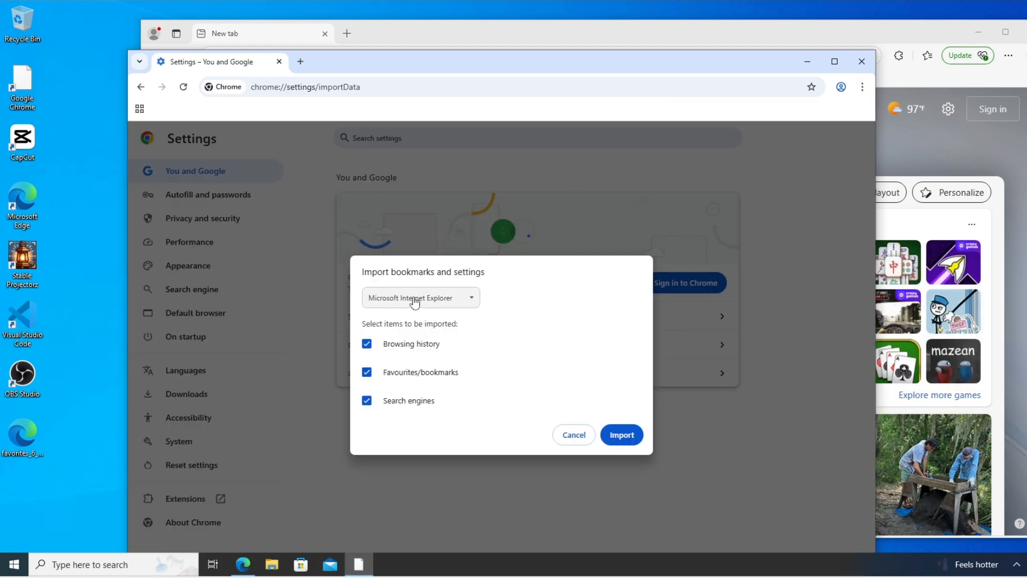
Set the import source to Bookmarks HTML File and open the file chooser.
click(420, 297)
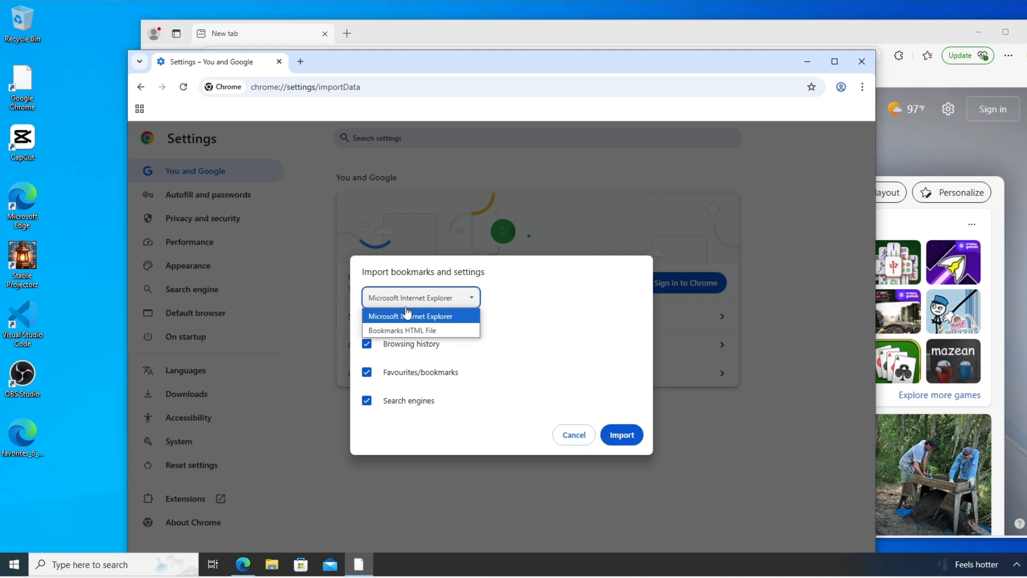
mouse_move(418, 330)
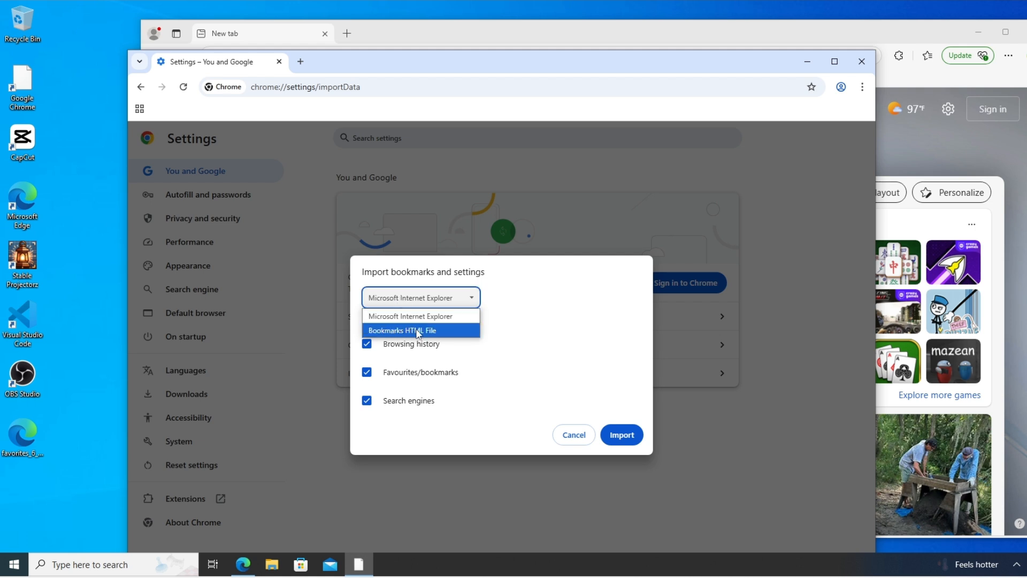
click(403, 330)
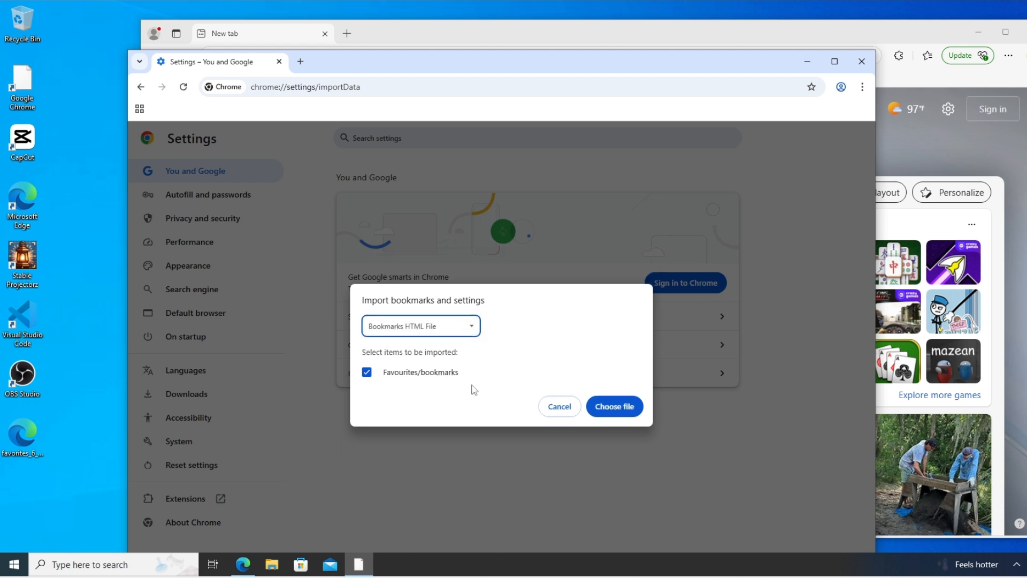
mouse_move(614, 406)
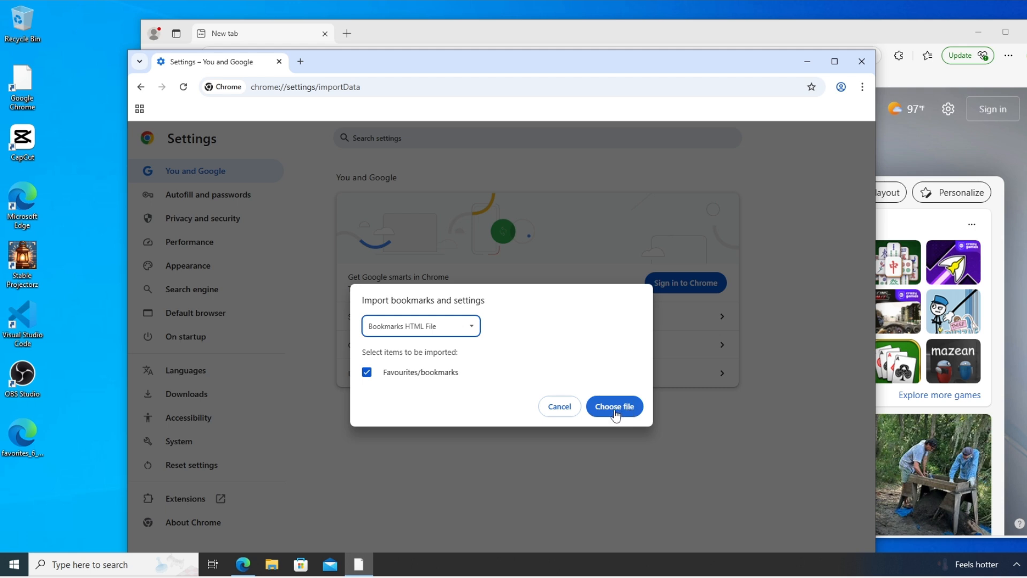
click(613, 406)
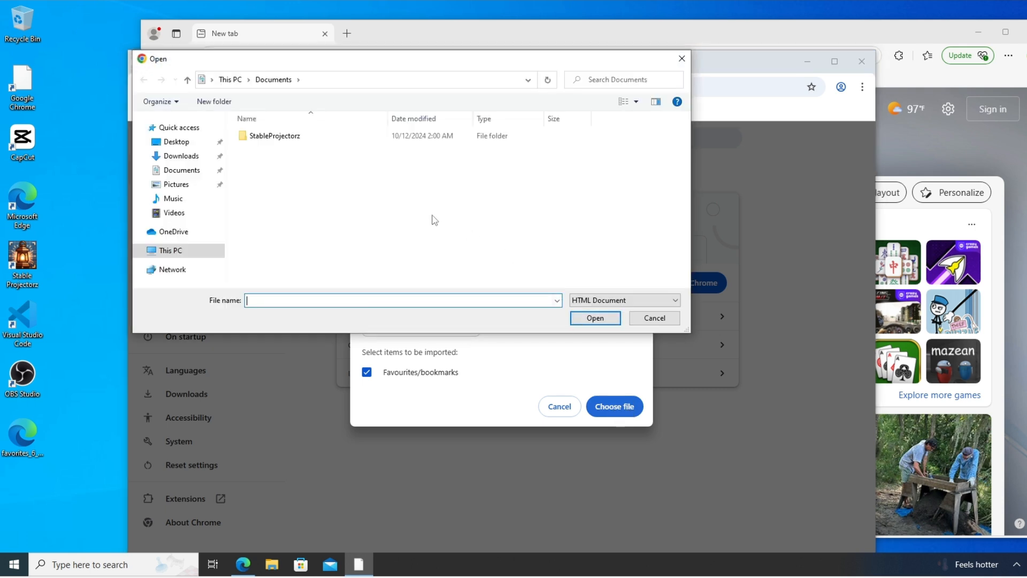
Open favorites_6_7_25 from the Desktop to import it.
click(175, 142)
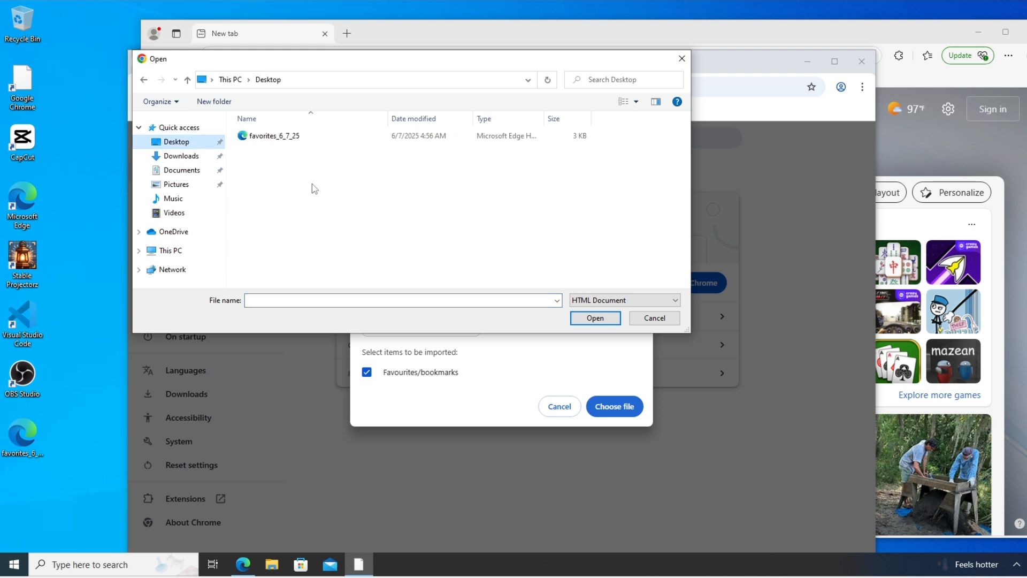
mouse_move(273, 135)
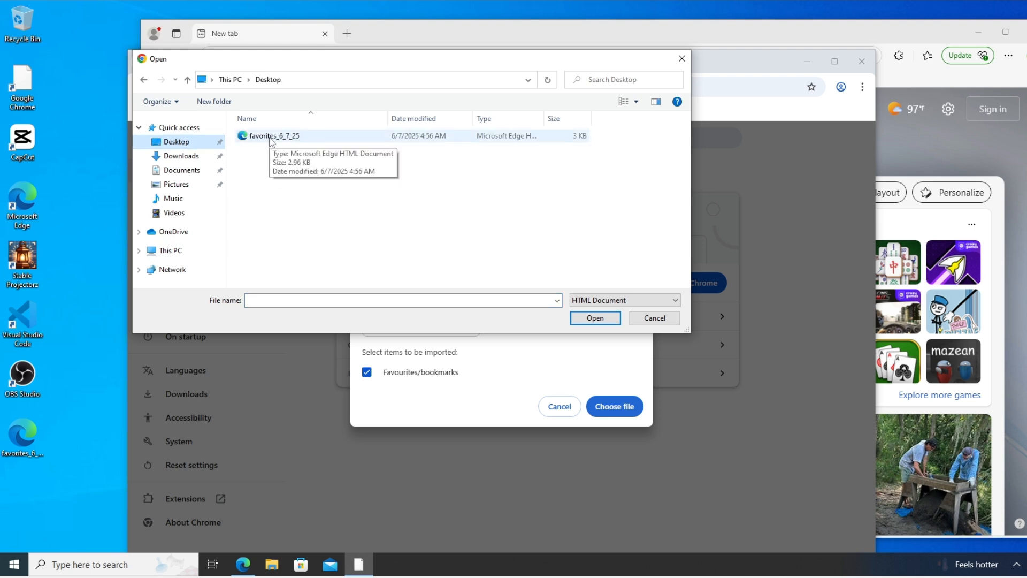
click(273, 136)
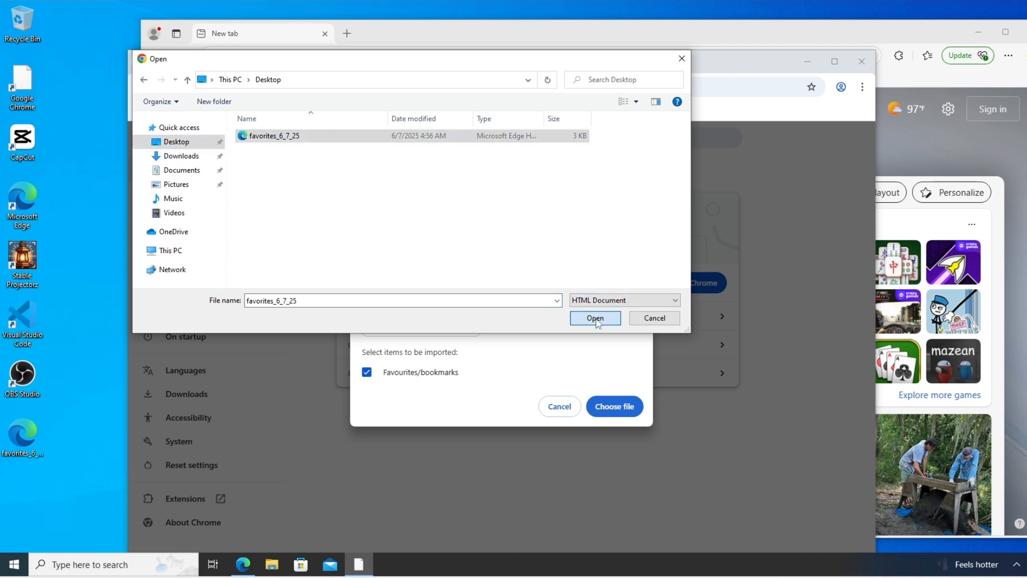
click(593, 317)
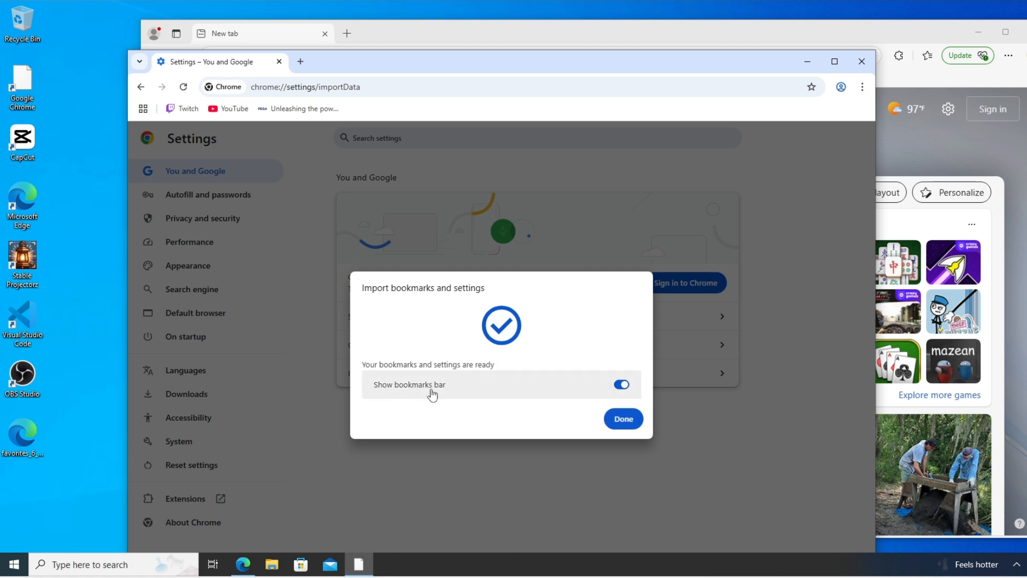
mouse_move(591, 290)
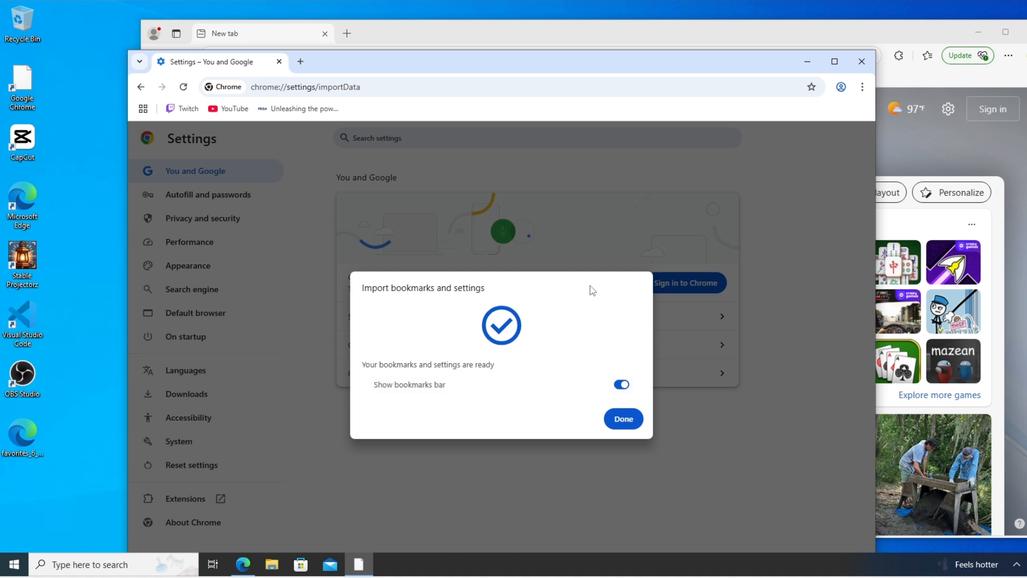
mouse_move(359, 116)
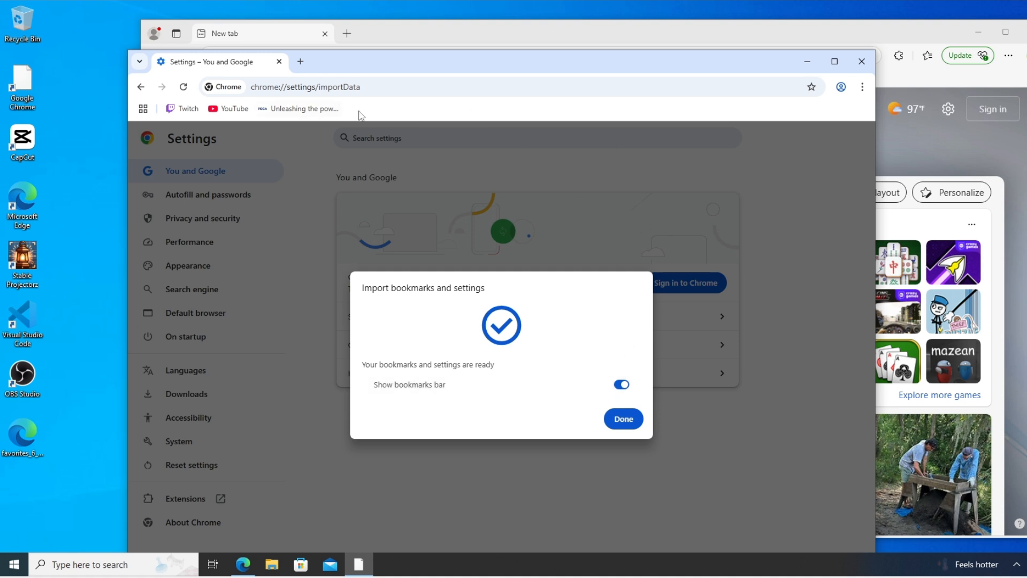
mouse_move(623, 418)
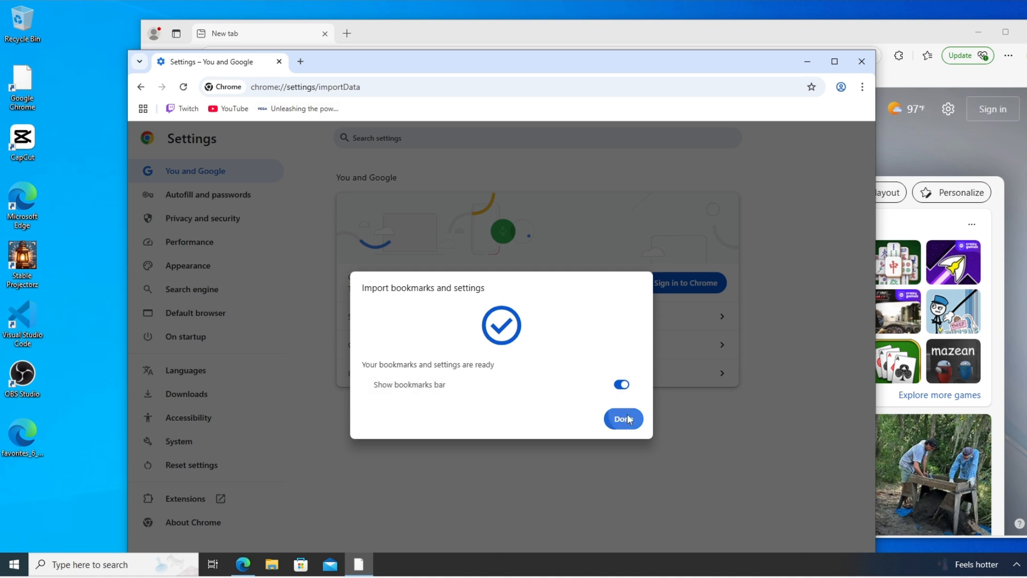
Click Done with Show bookmarks bar on, displaying Twitch and YouTube bookmarks.
click(621, 419)
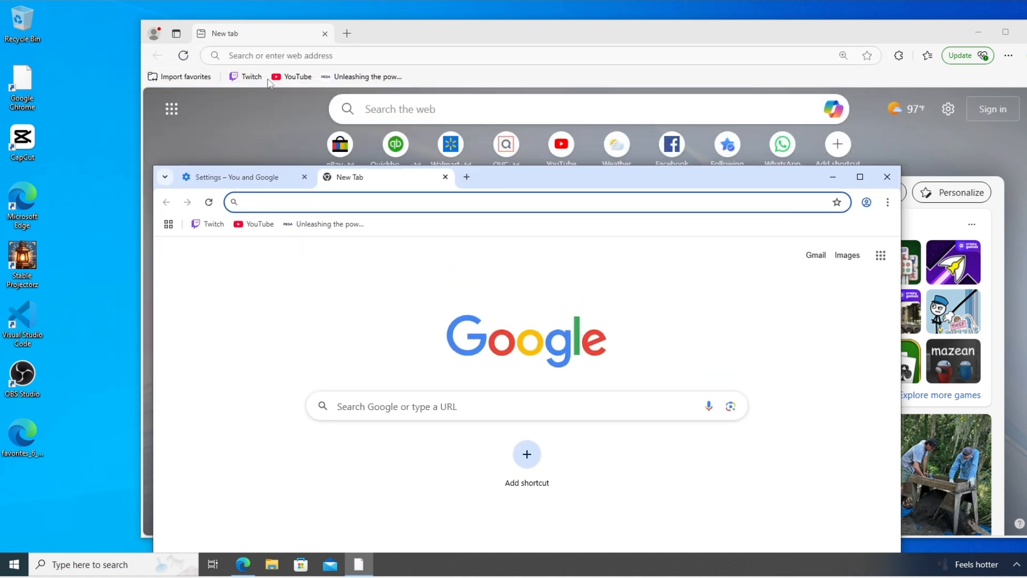
mouse_move(383, 97)
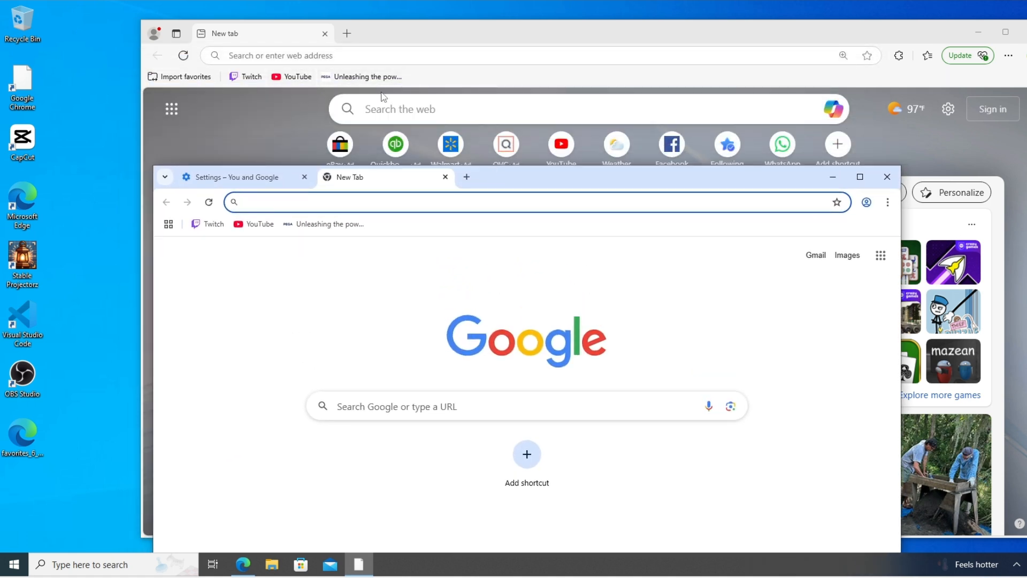